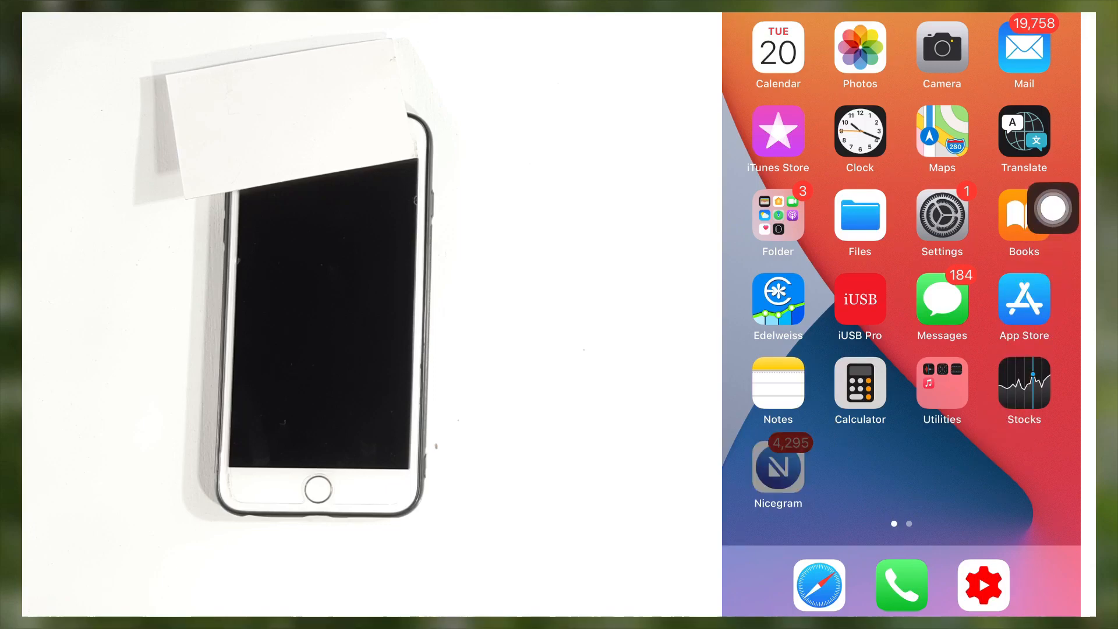
Launch the Nicegram messaging app from the Home Screen.
{"action": "left_click", "coordinate": [777, 471]}
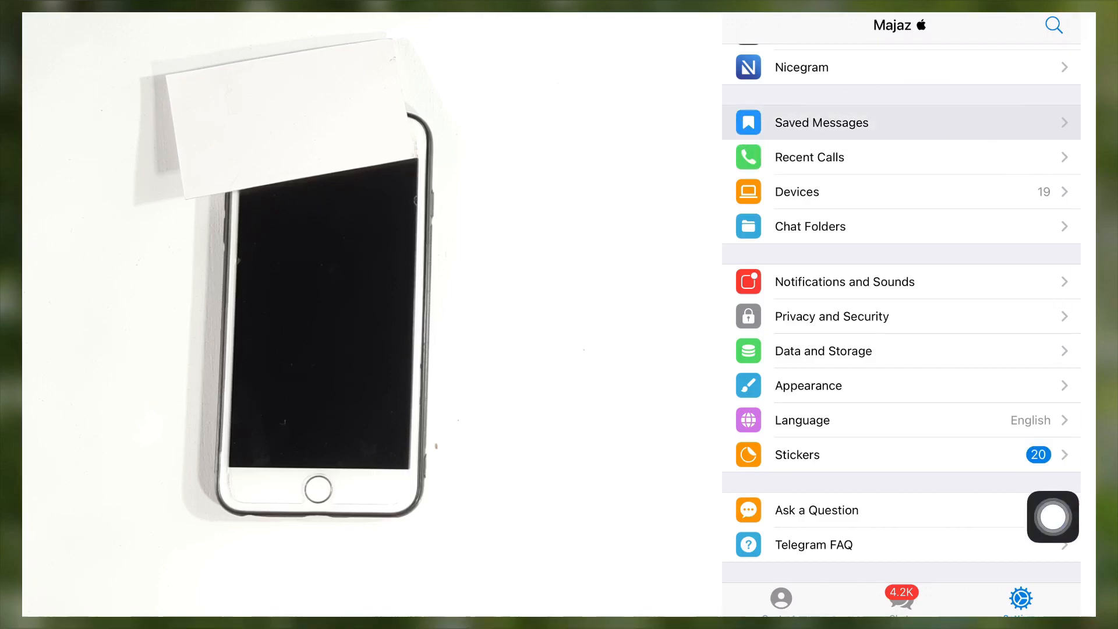
Record a one-second voice message in Saved Messages and play it back.
{"action": "left_click", "coordinate": [822, 122]}
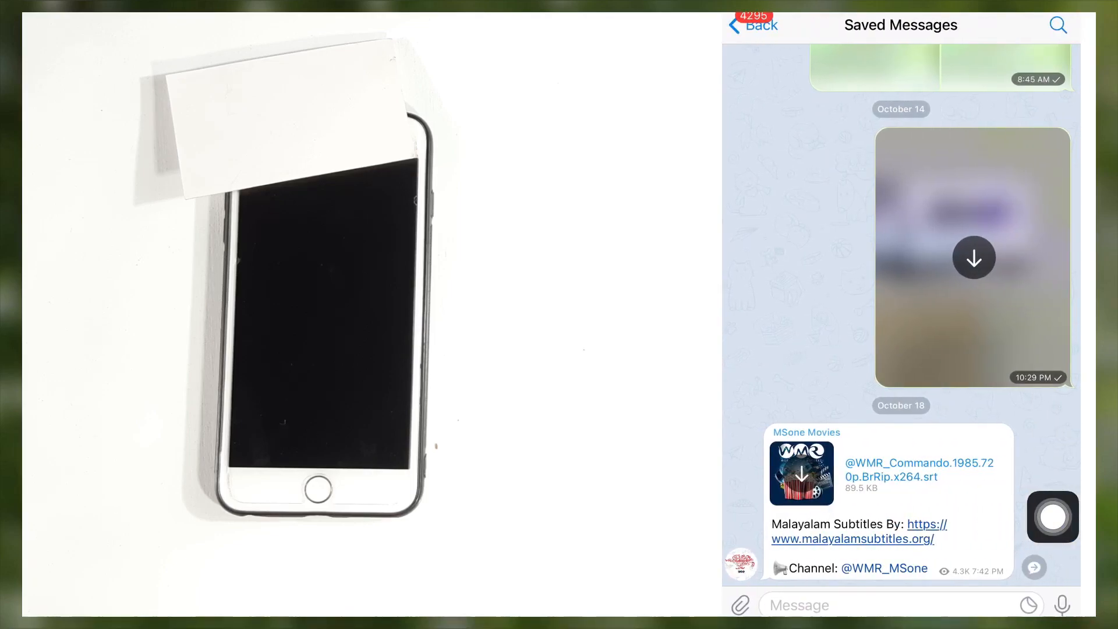
{"action": "left_click", "coordinate": [1062, 604]}
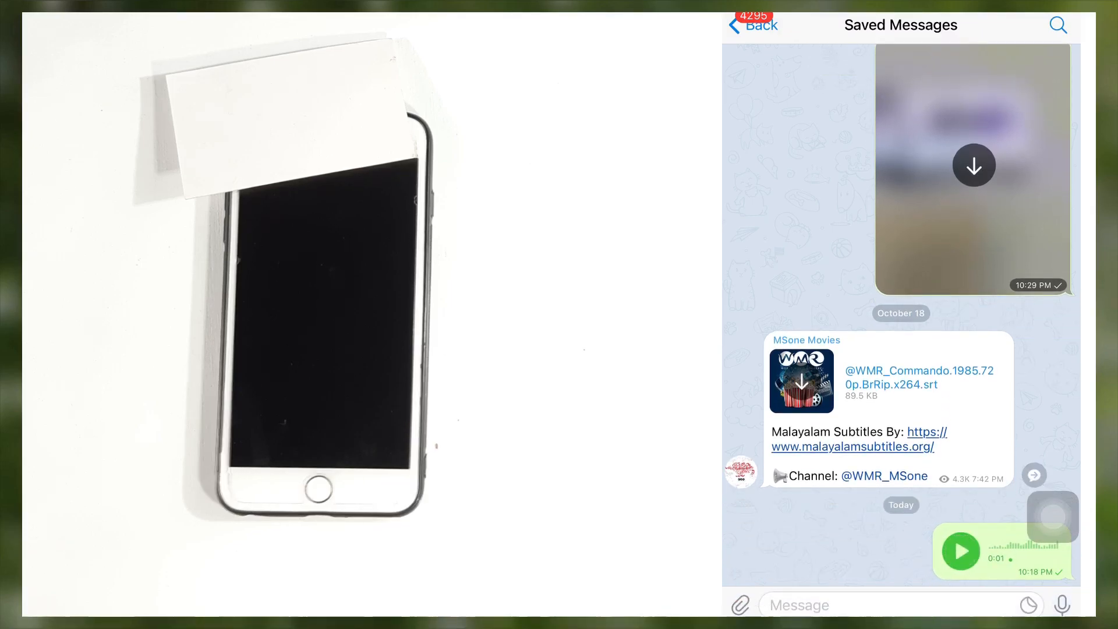
{"action": "left_click", "coordinate": [961, 551]}
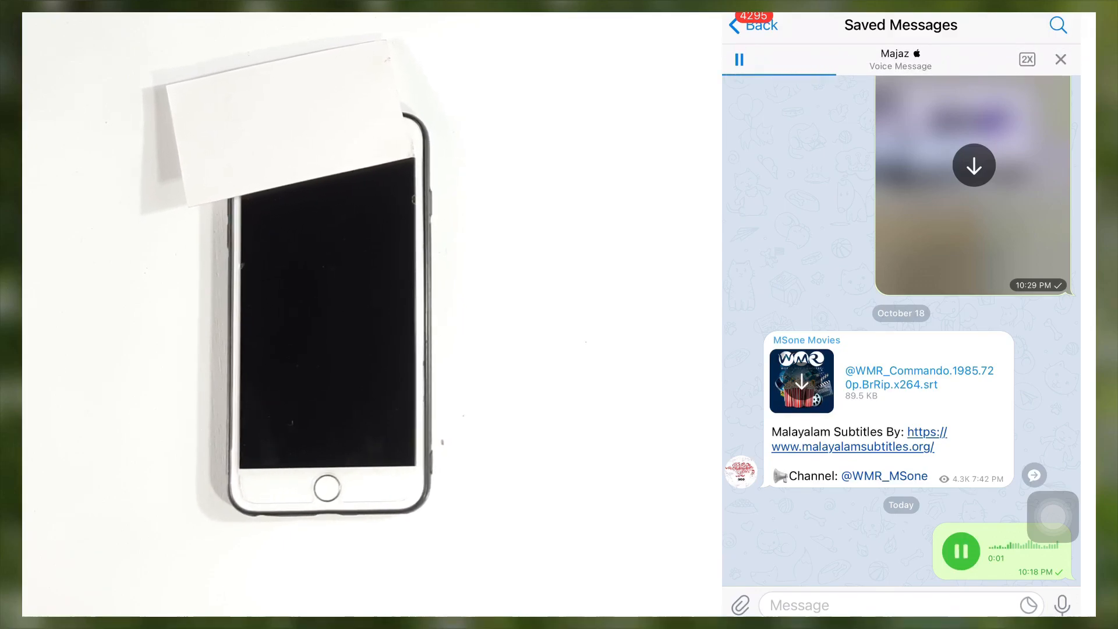